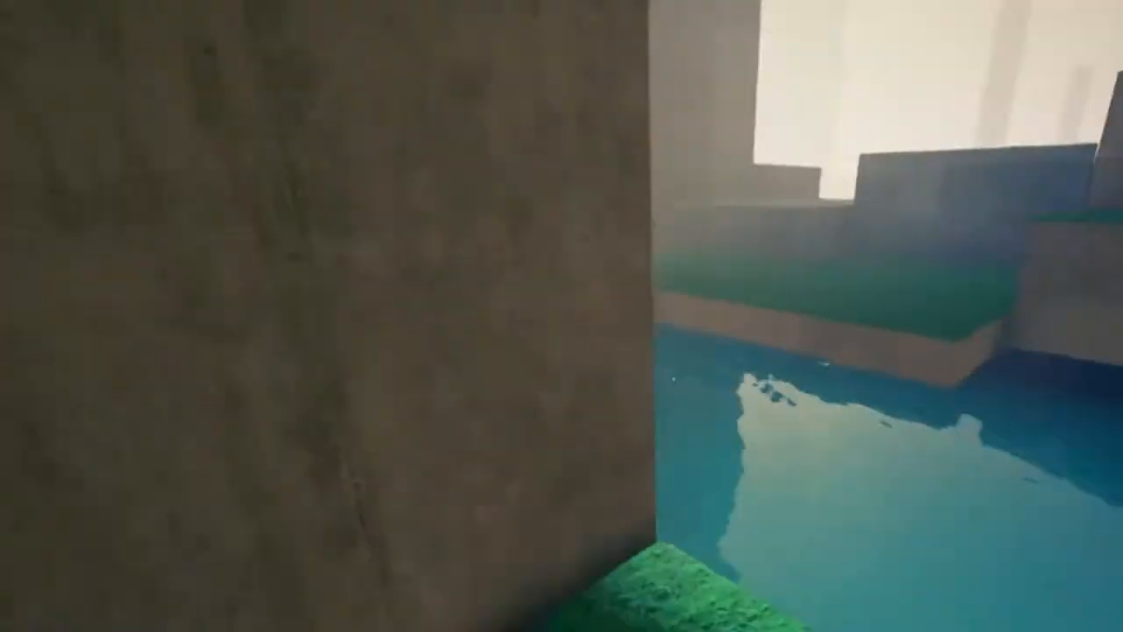
mouse_move(562, 316)
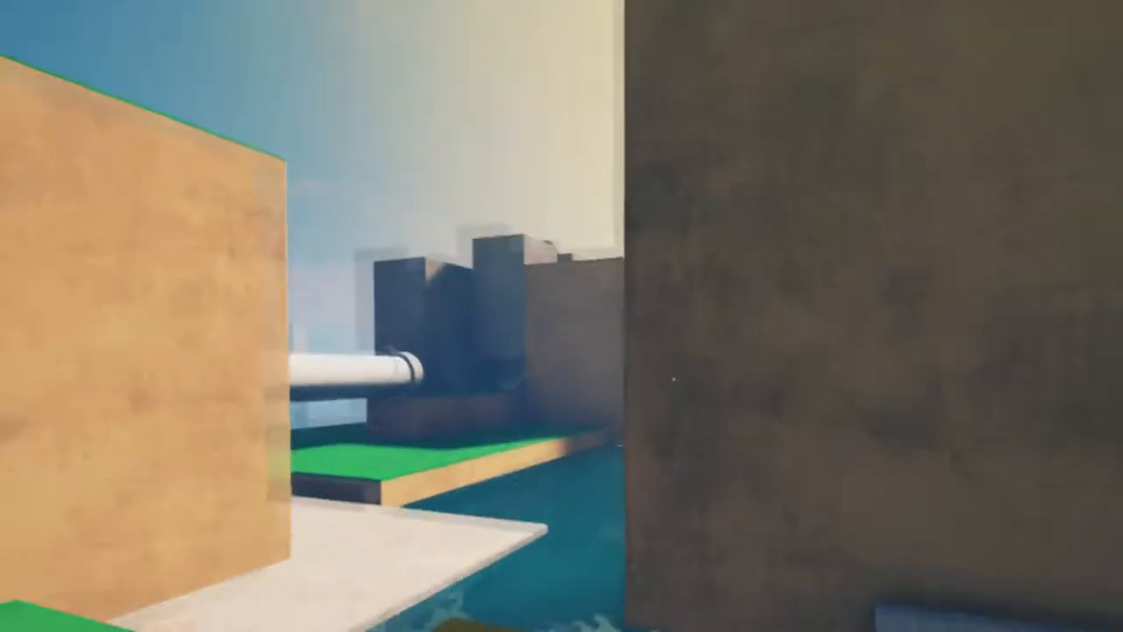
mouse_move(562, 316)
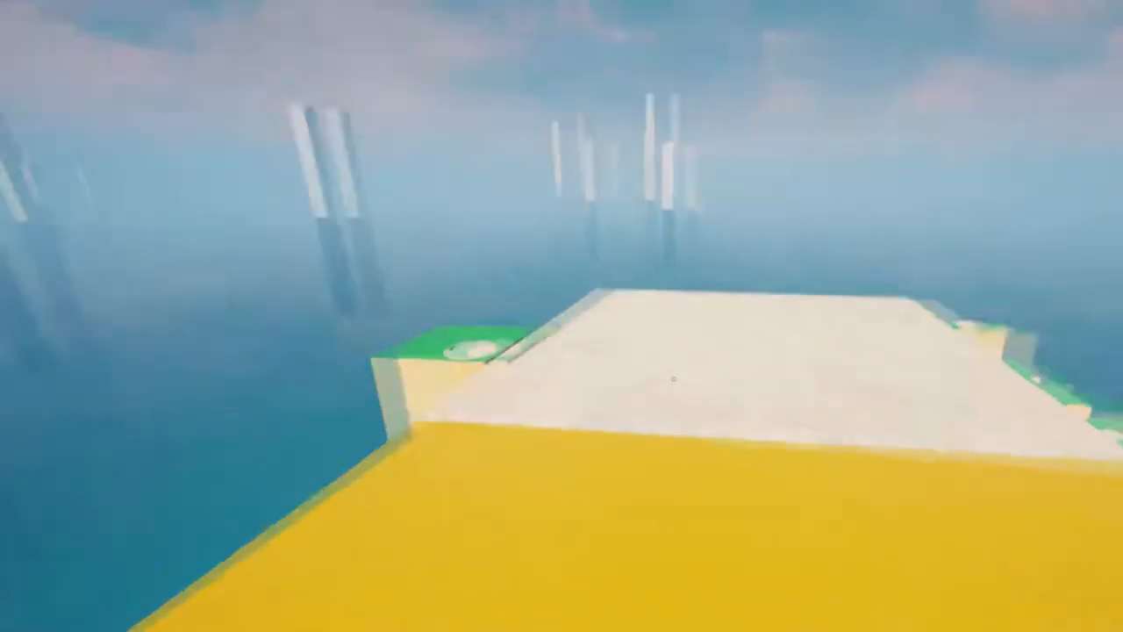